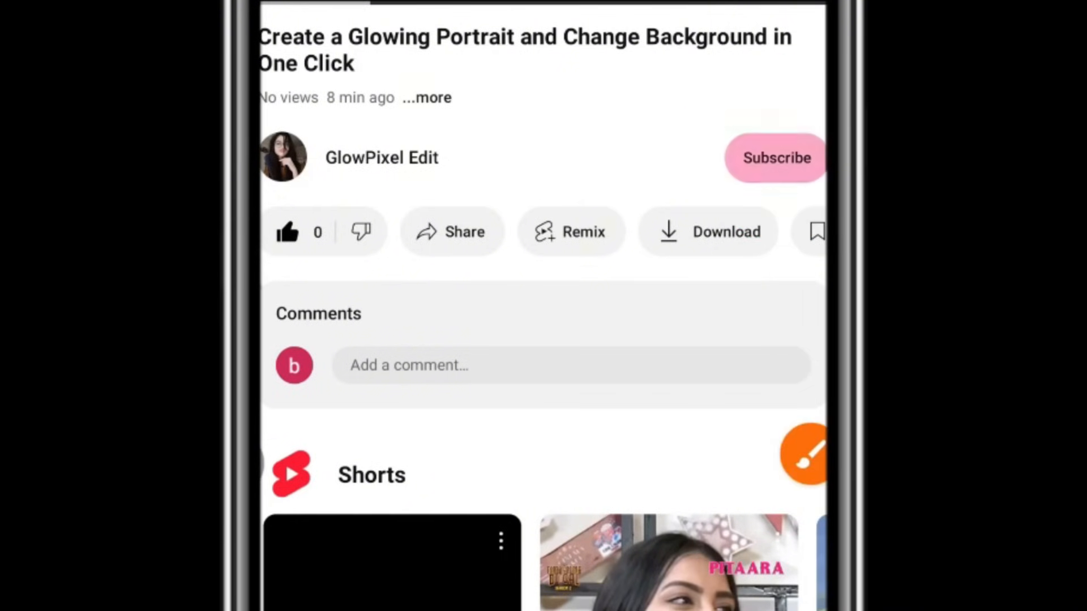
Subscribe to the GlowPixel Edit channel and turn on all notifications
click(775, 158)
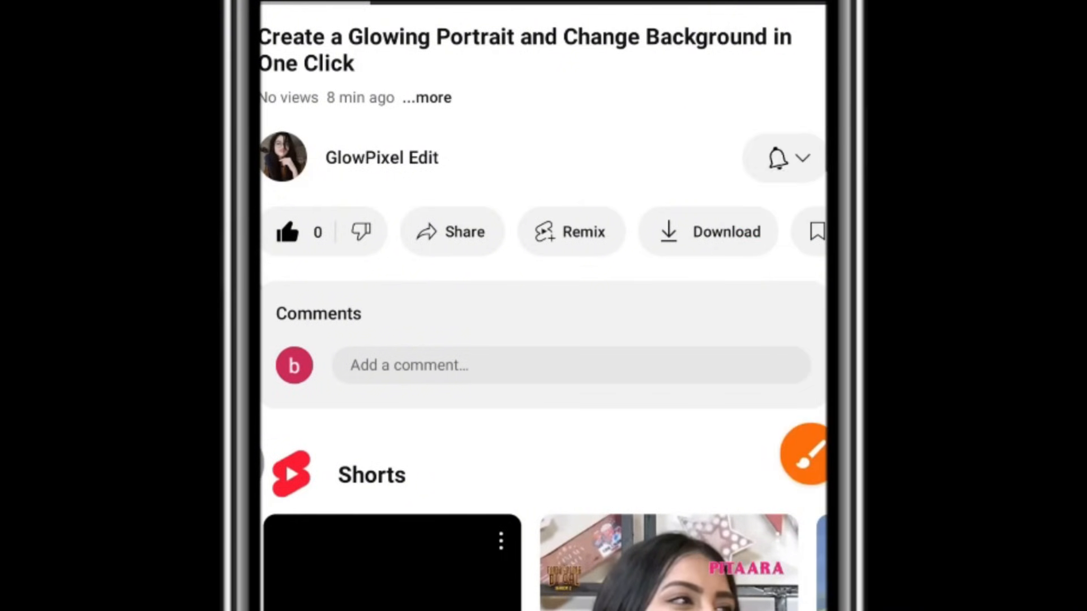
click(776, 158)
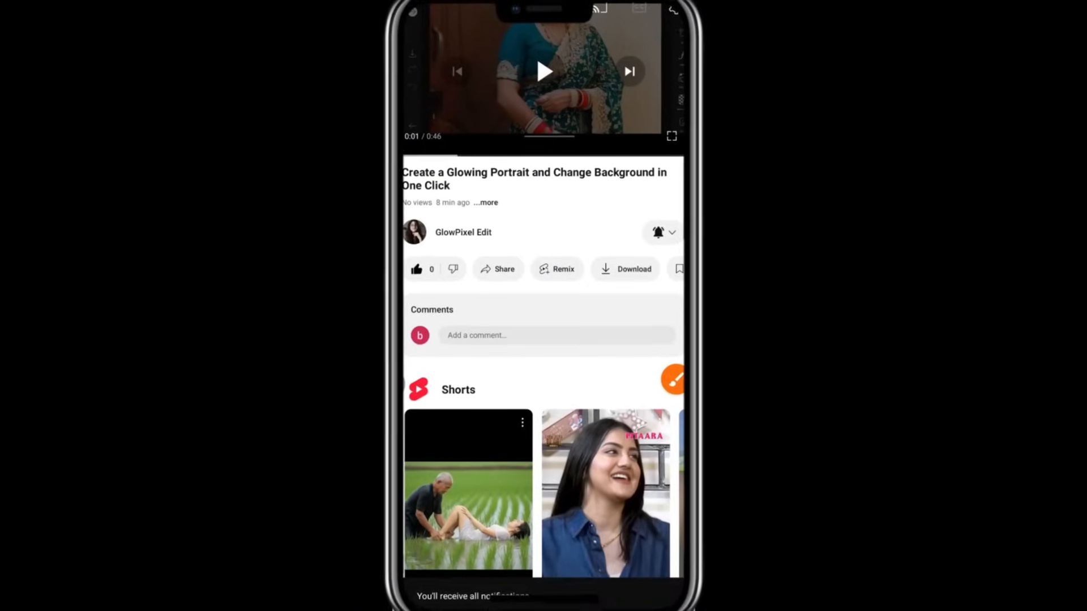
Start a comment typing 'N', then accept the saree portrait cutout to load background colours
click(555, 334)
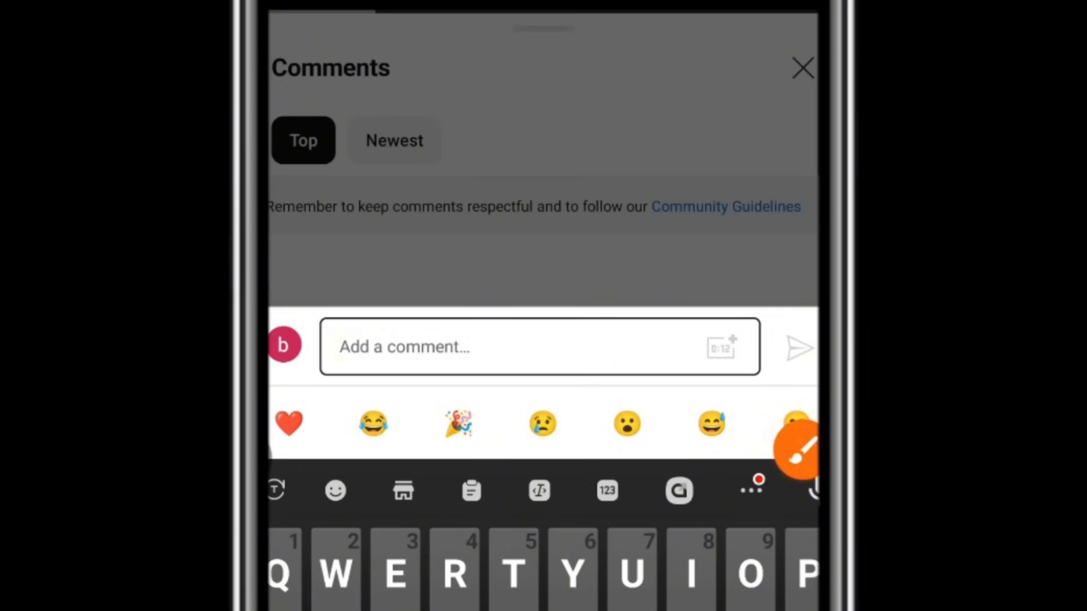
text(N)
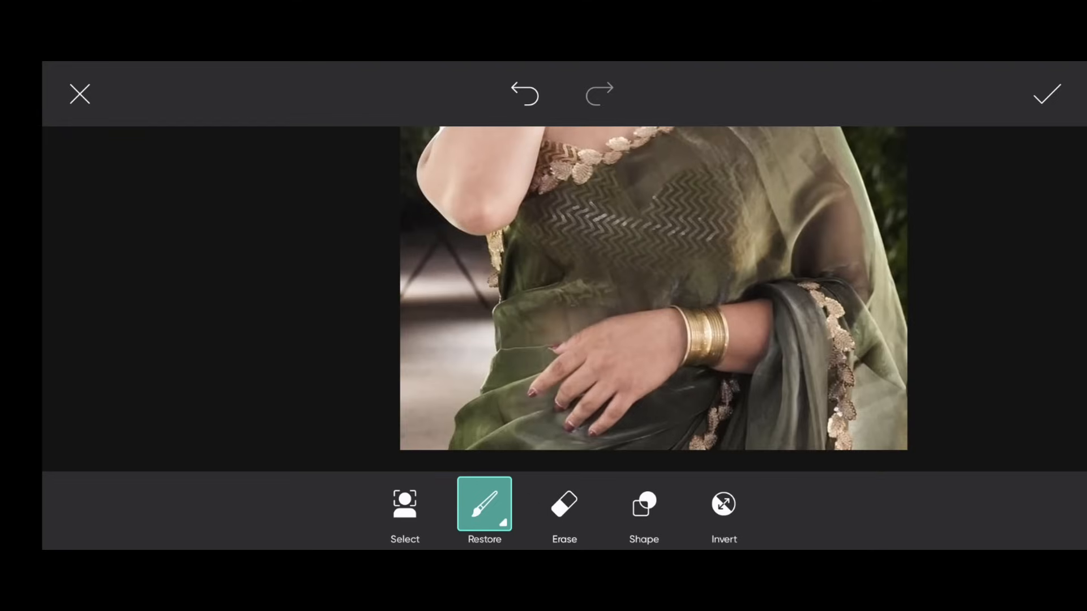
click(1047, 93)
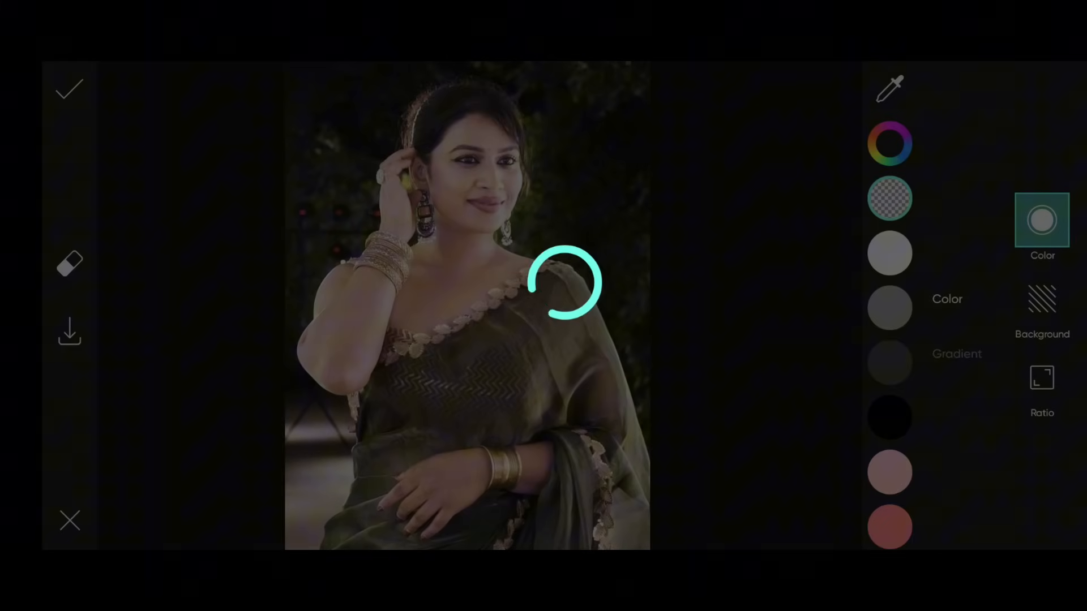